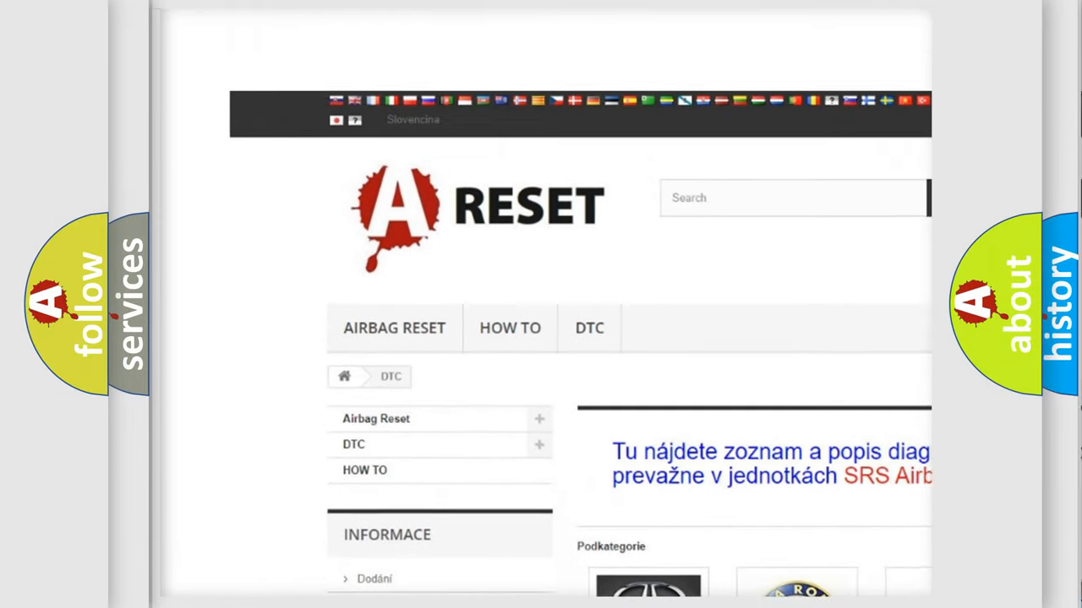
# Choose LINCOLN DTC from the brand grid to show Lincoln's diagnostic code list
pyautogui.scroll(-3)
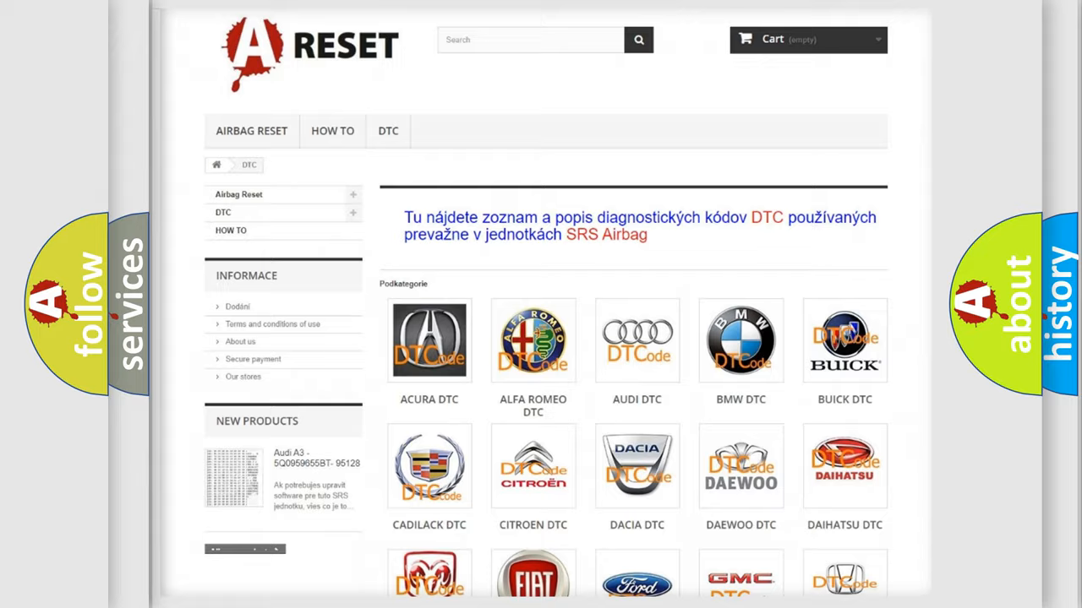
pyautogui.scroll(-3)
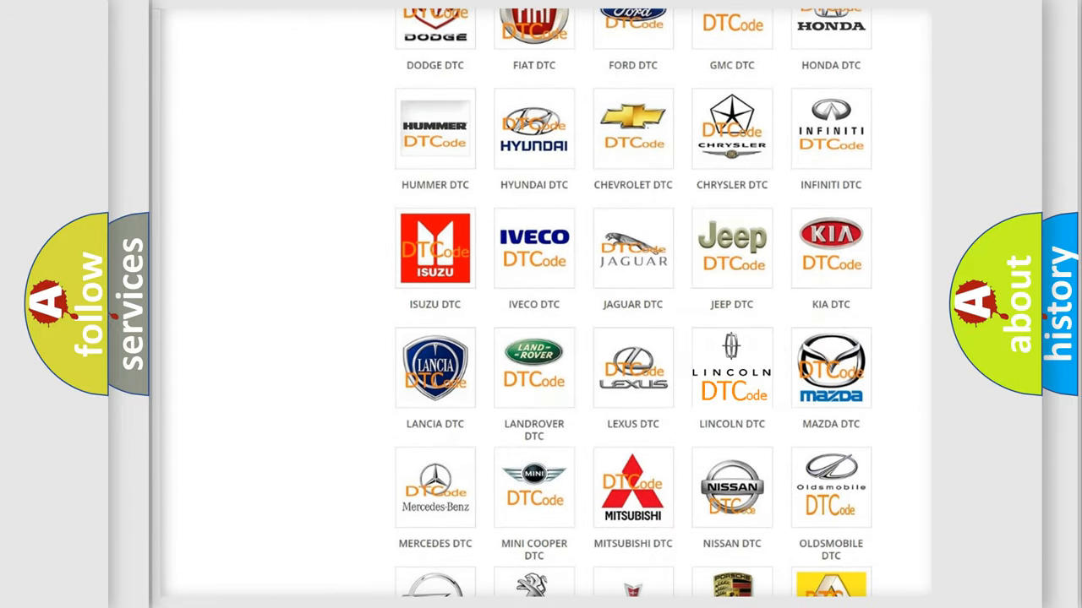
pyautogui.click(732, 368)
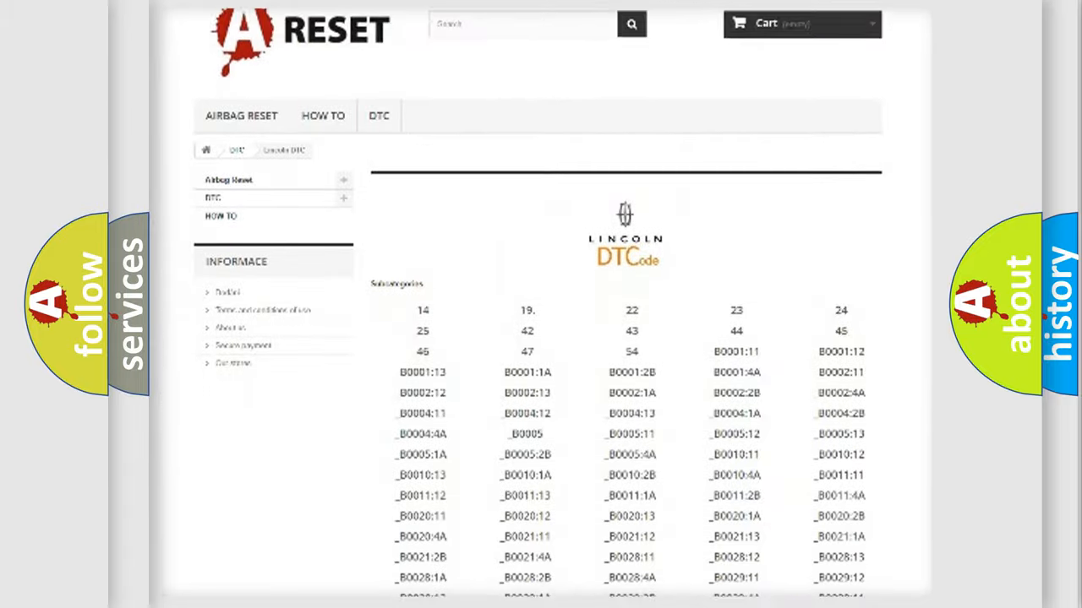
pyautogui.scroll(-3)
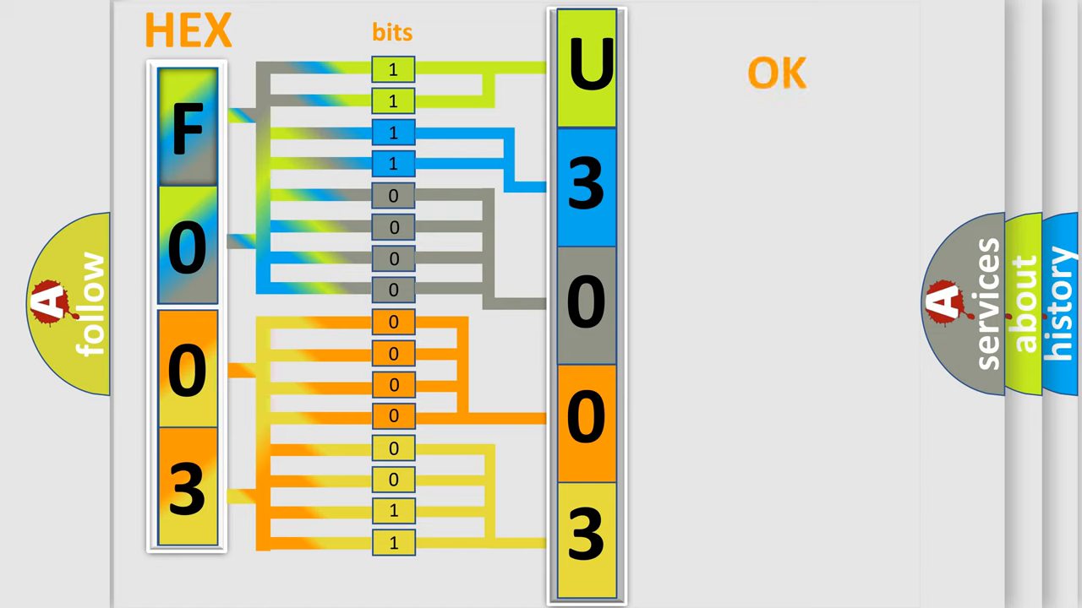
# Show the Lincoln U30031C definition and description cards, then move to the Cause card
pyautogui.click(774, 71)
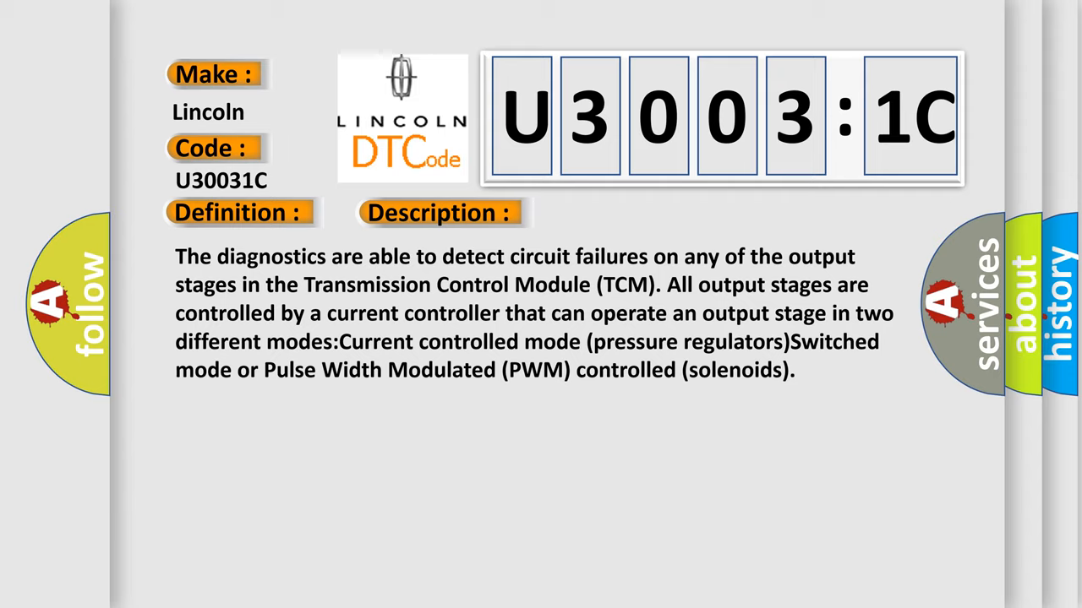
pyautogui.click(618, 213)
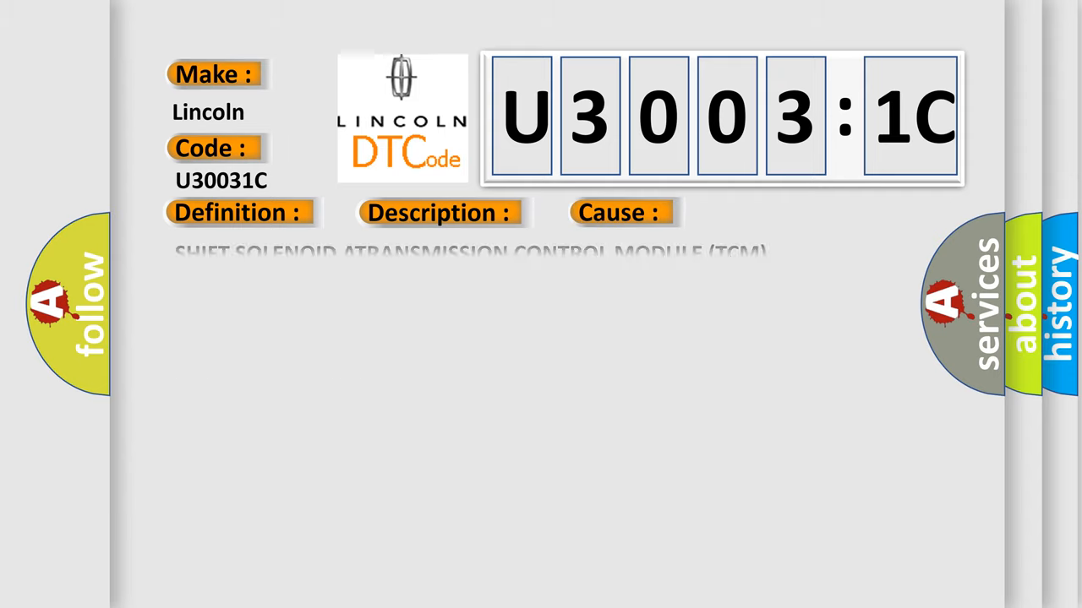